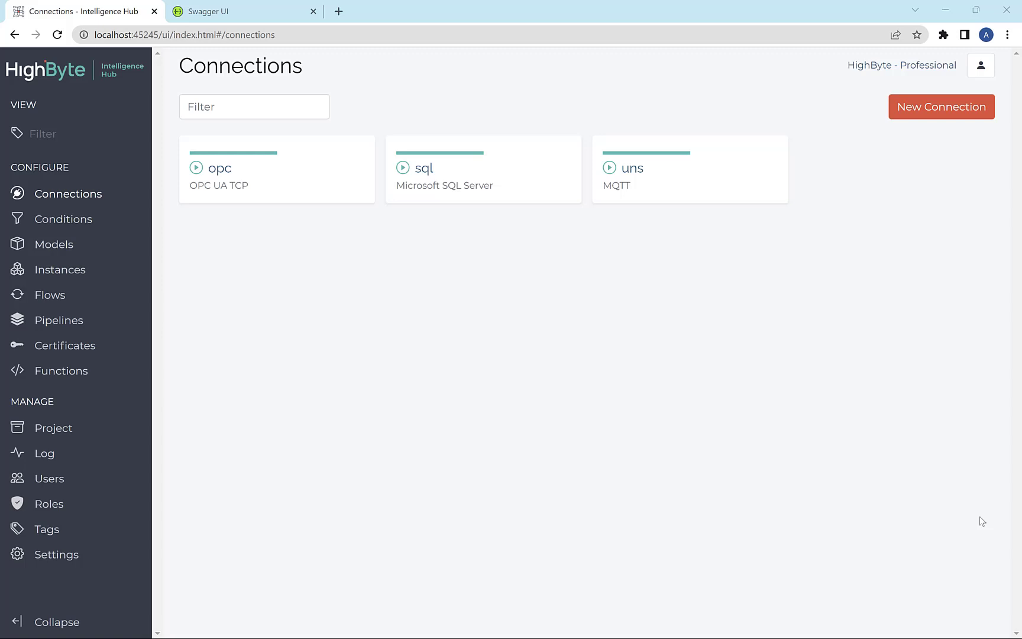
mouse_move(538, 300)
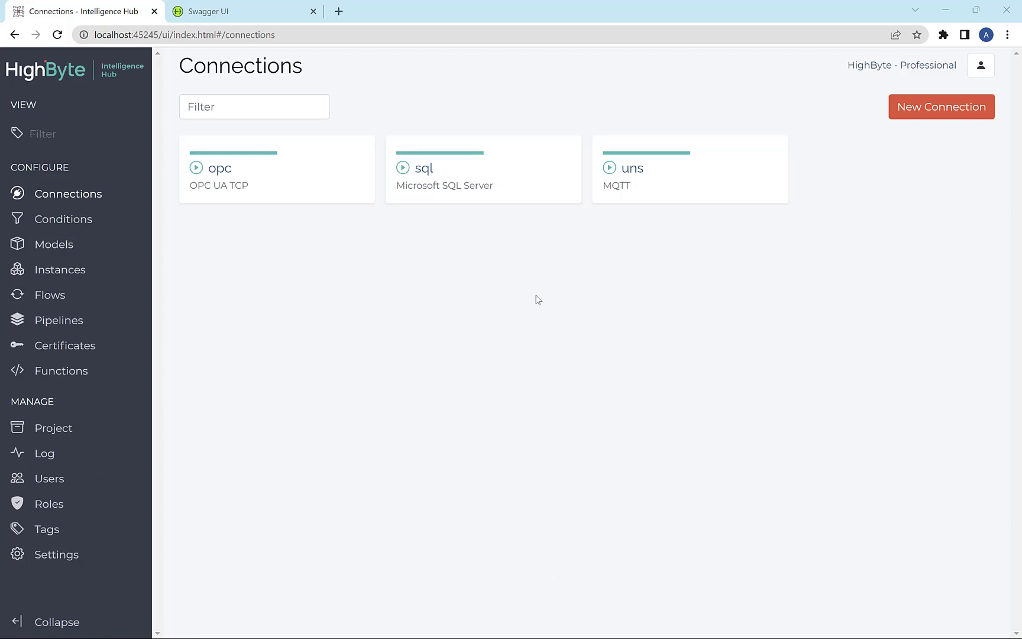
mouse_move(437, 302)
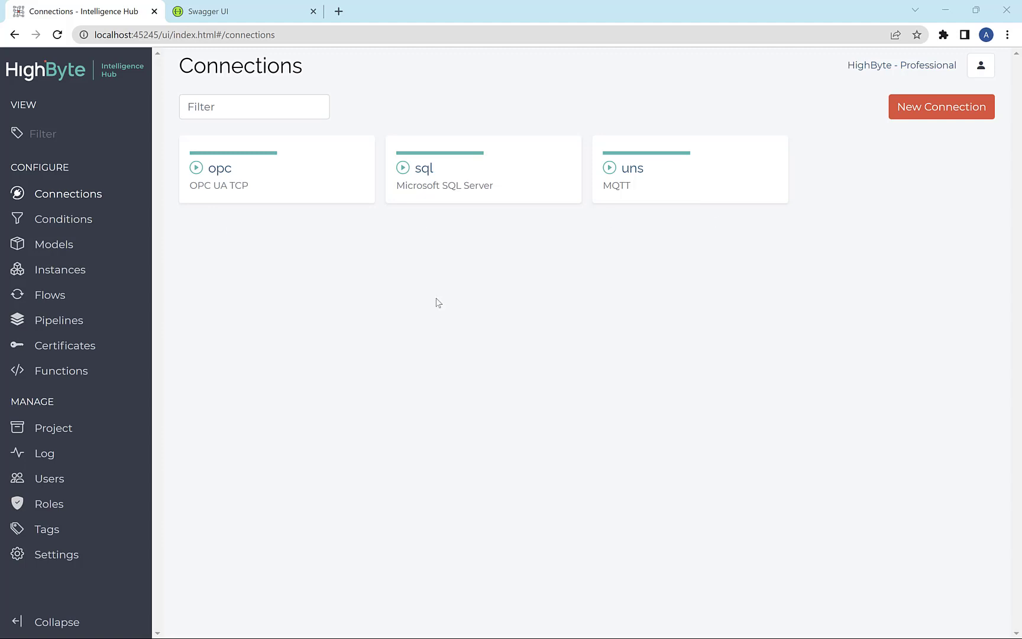
mouse_move(414, 278)
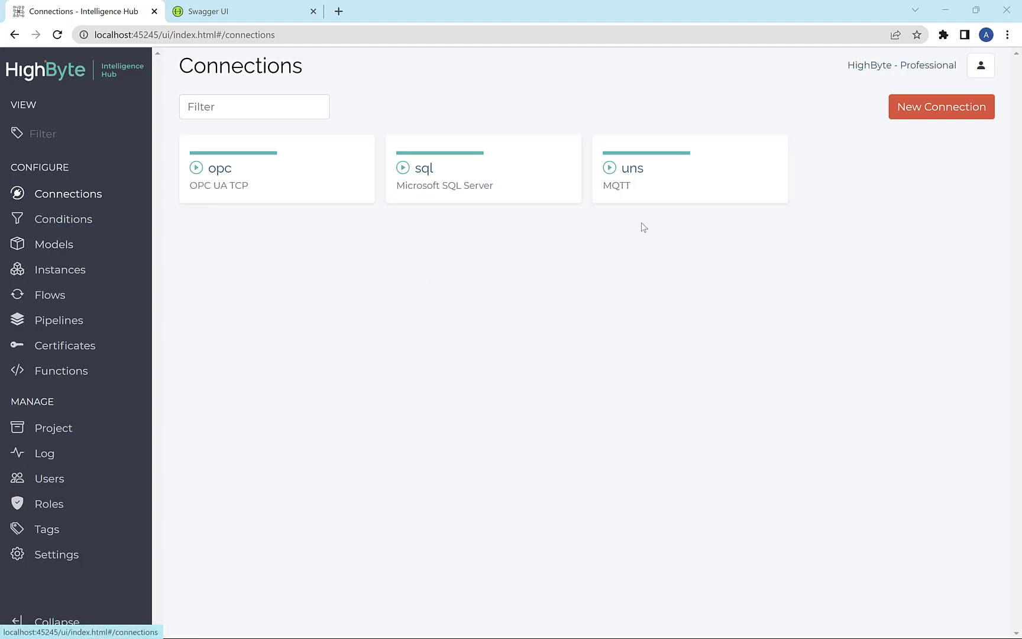
mouse_move(503, 225)
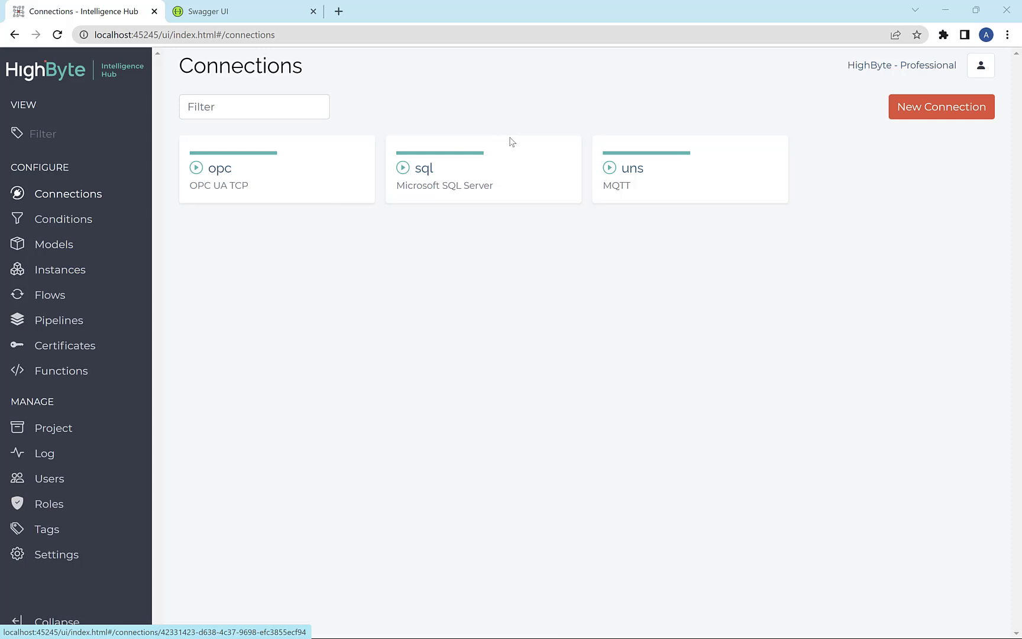
mouse_move(633, 168)
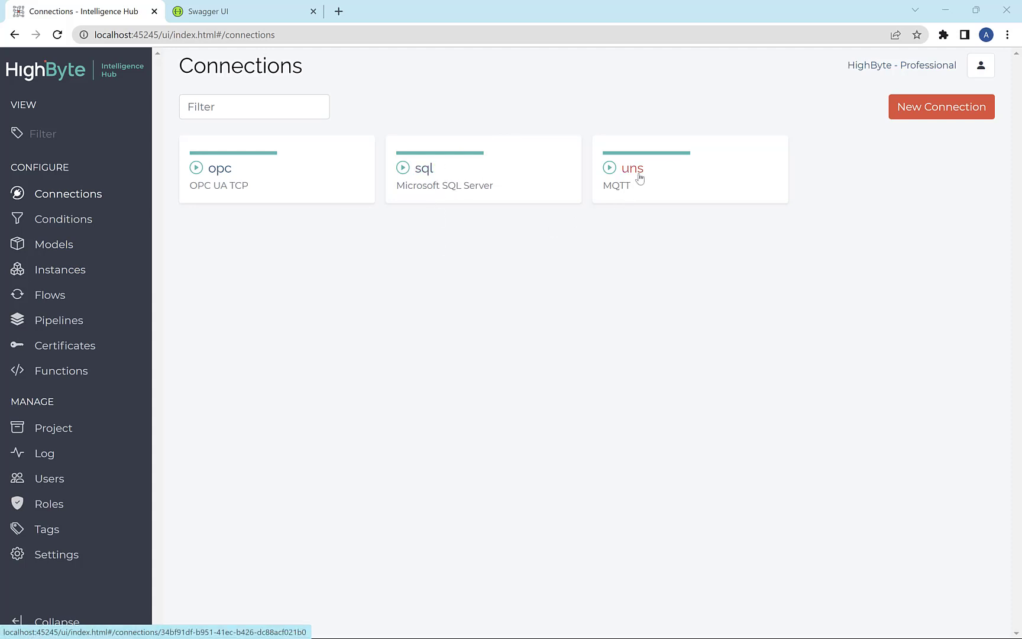
- Show the hub's Flows list with the conveyorsOut and pumpsOut flows
left_click(49, 294)
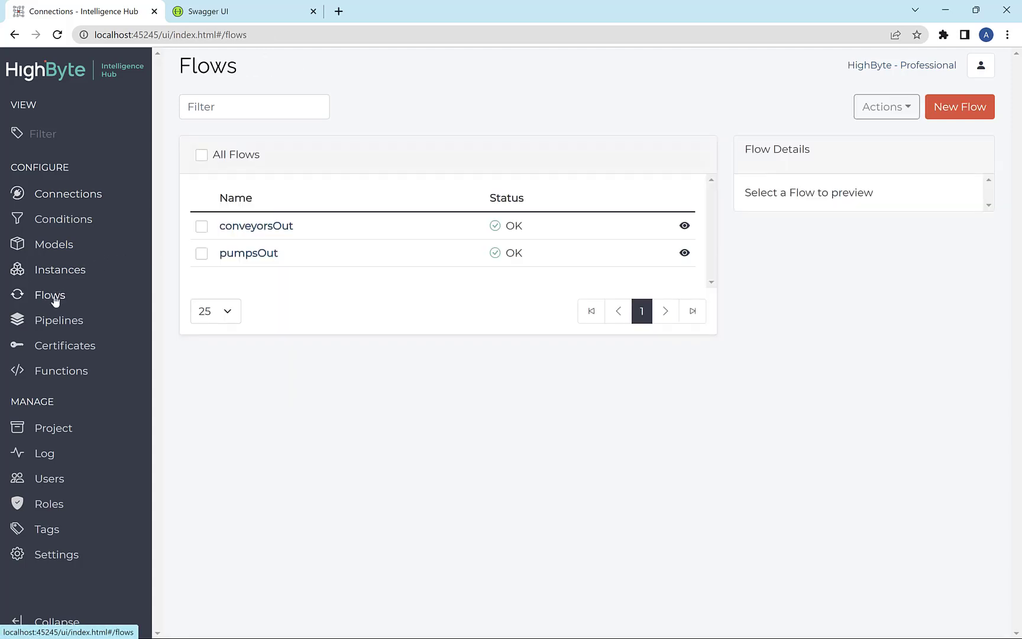
mouse_move(256, 225)
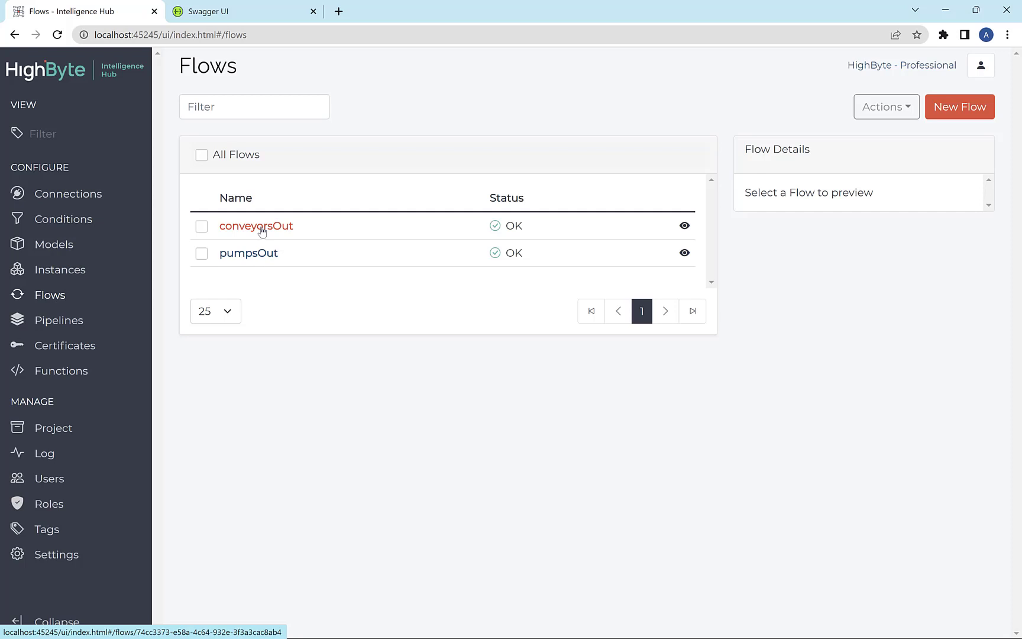
mouse_move(260, 236)
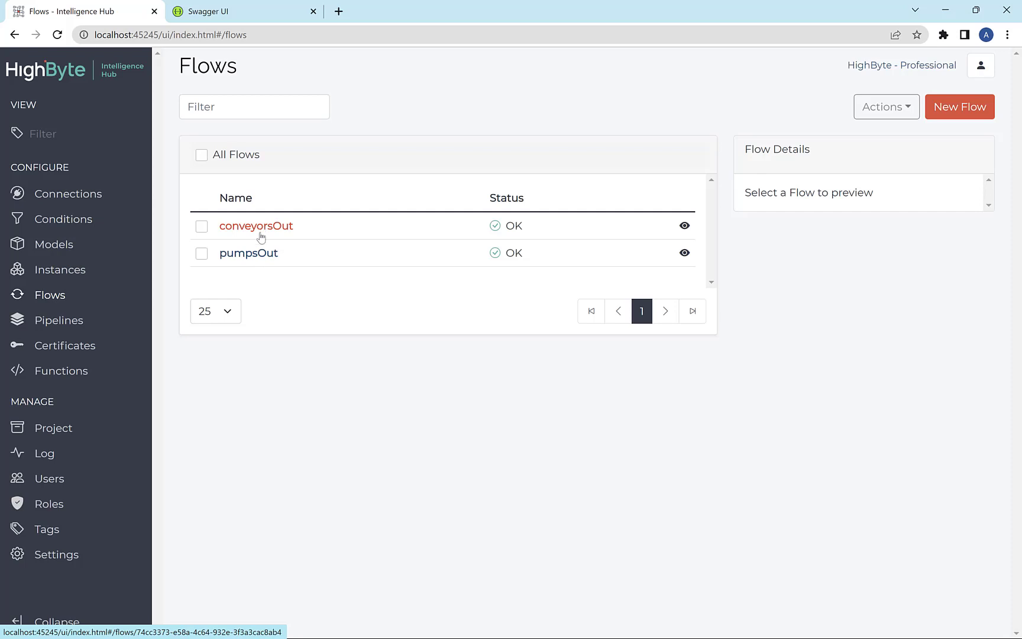
left_click(255, 225)
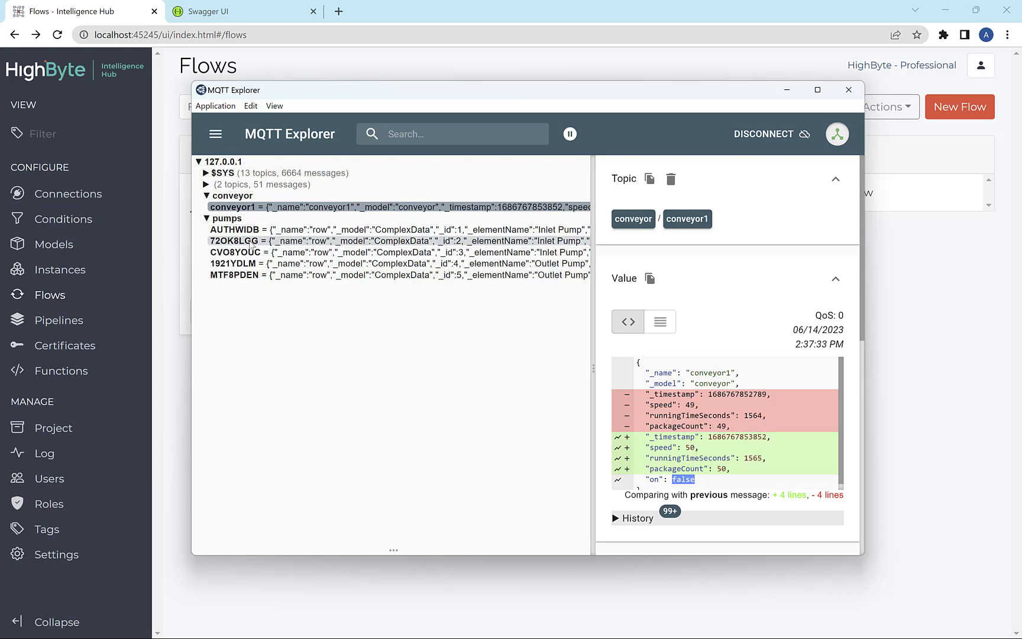
- View pump AUTHWIDB's message, collapse and re-expand pumps, ending on CVO8YOUC's value
left_click(233, 230)
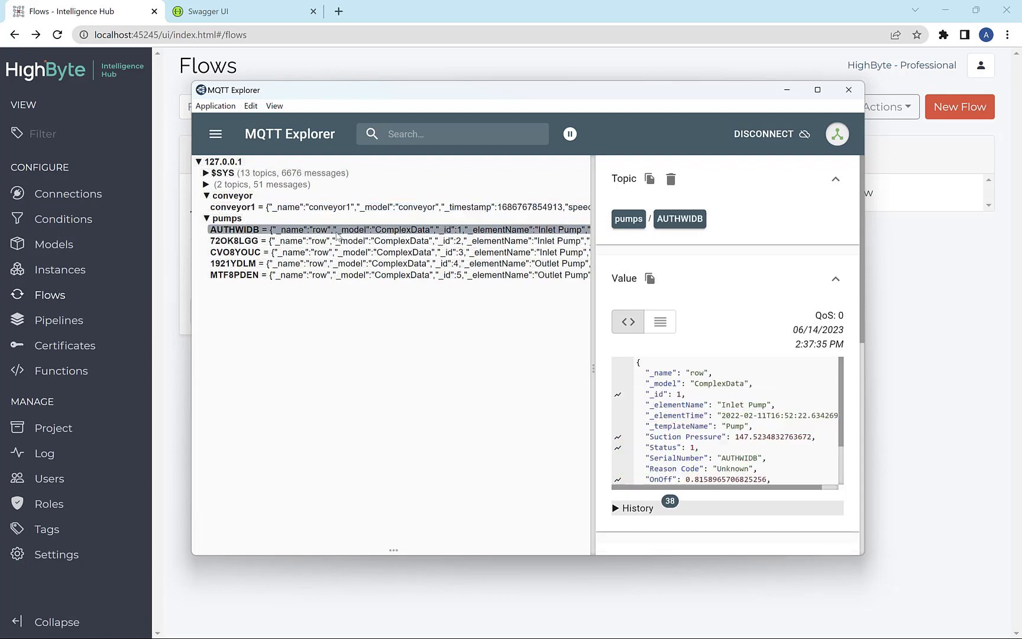
left_click(205, 218)
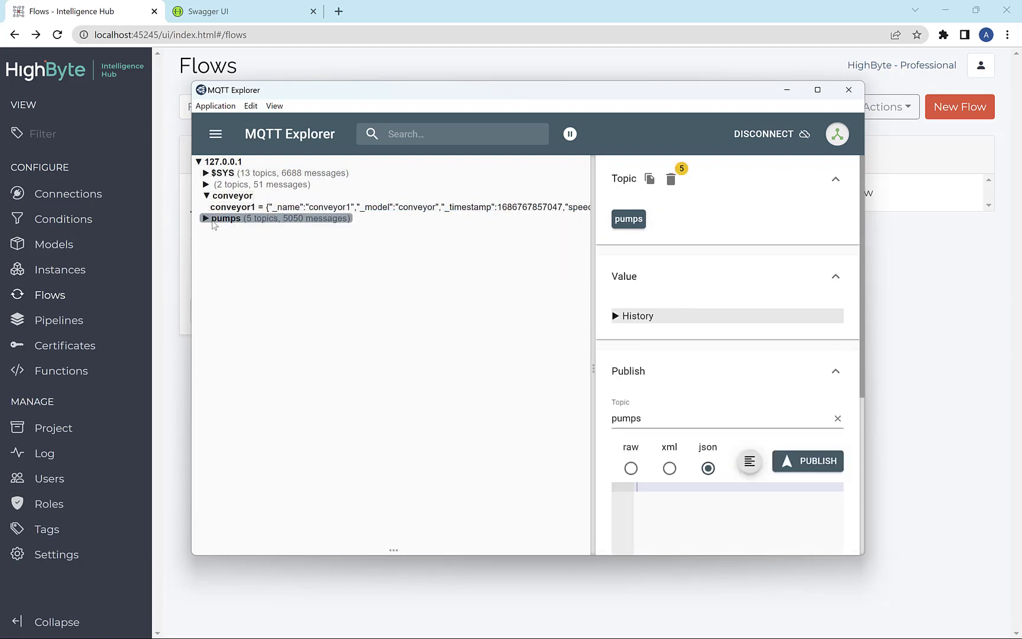
left_click(205, 217)
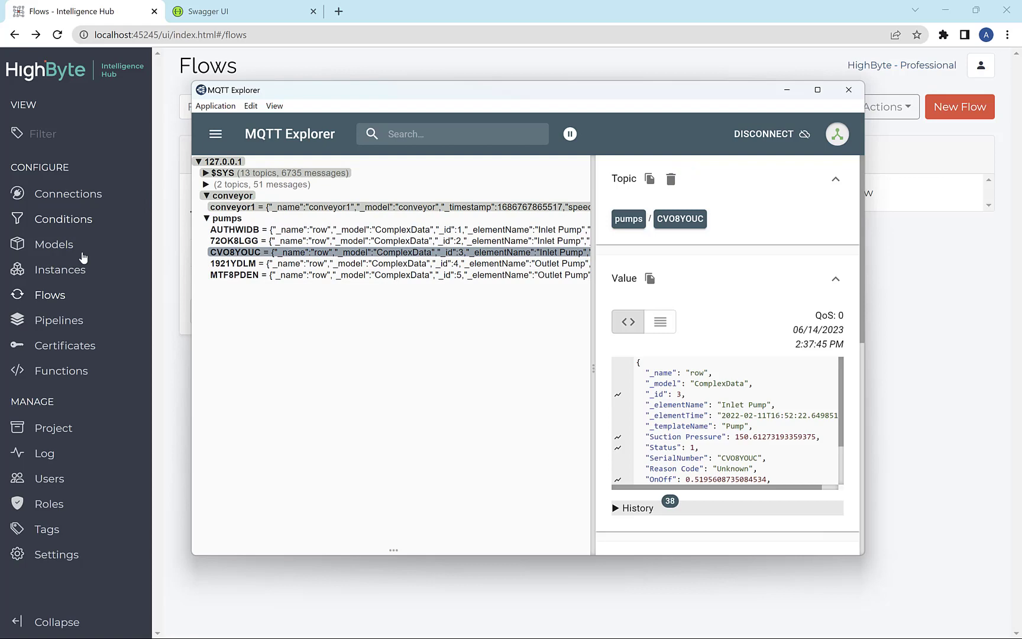
left_click(57, 554)
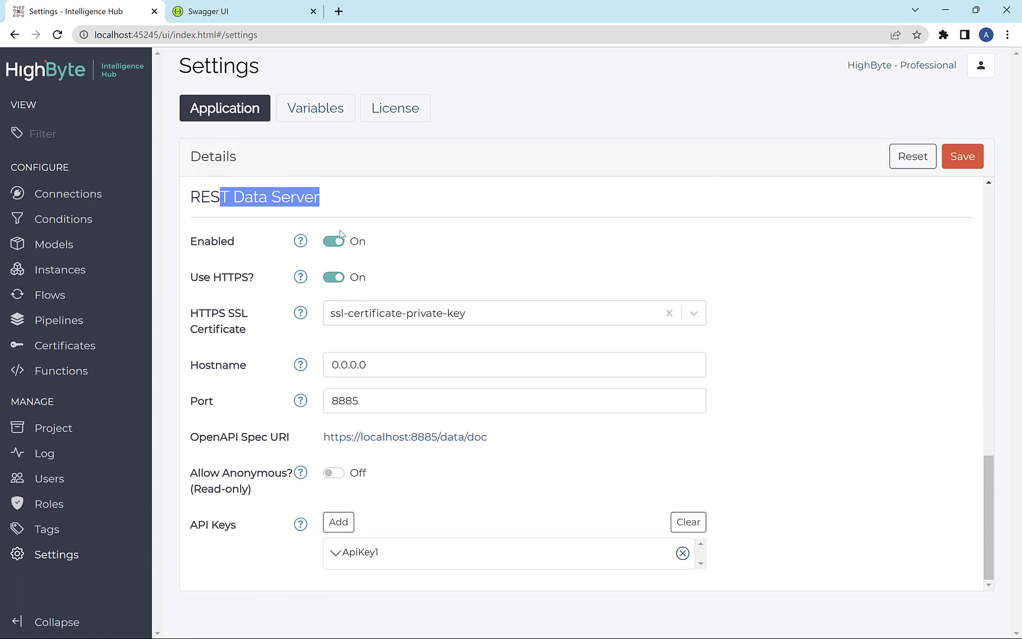
mouse_move(327, 464)
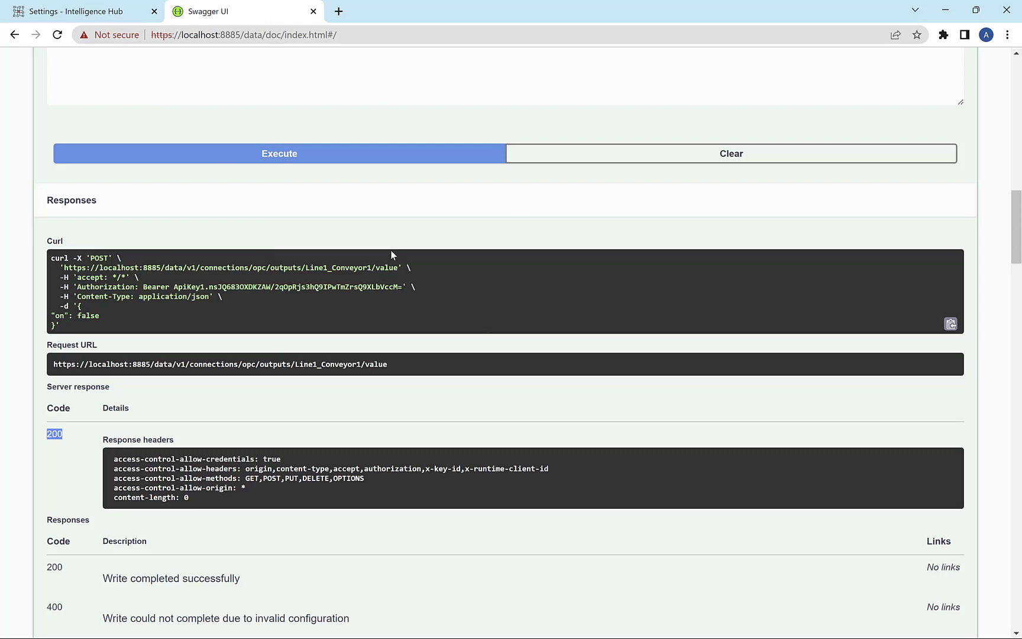
mouse_move(348, 123)
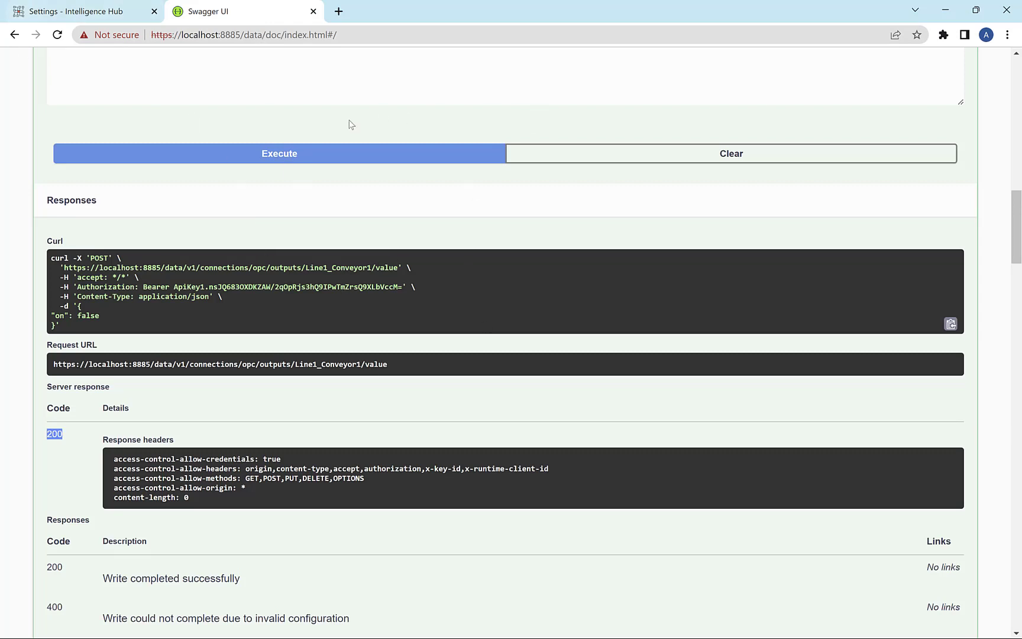
- Check the REST Data Server settings (HTTPS, port 8885), then go to Connections
left_click(78, 12)
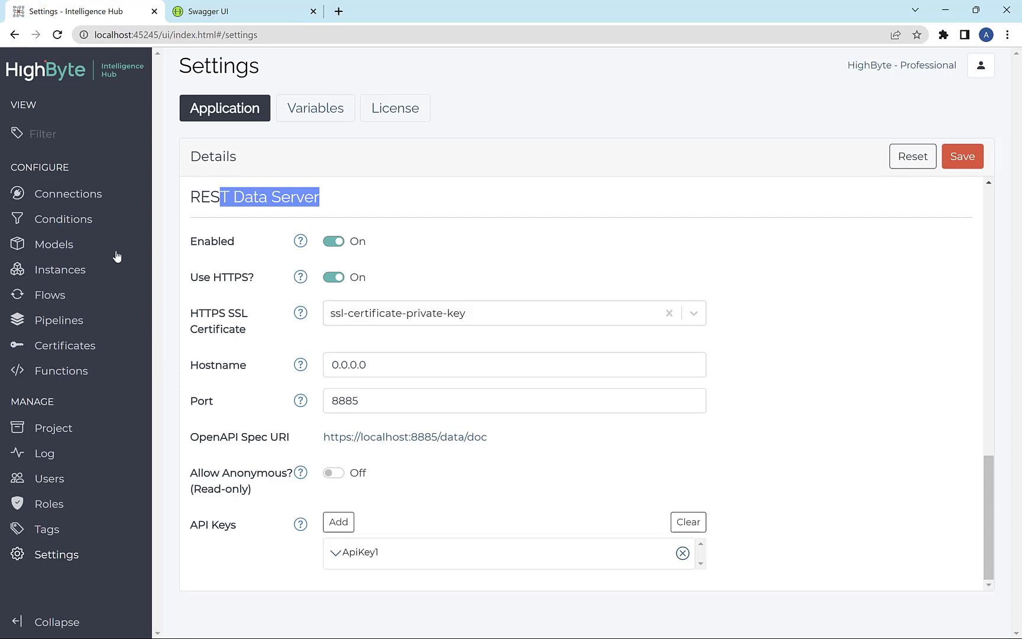
left_click(69, 194)
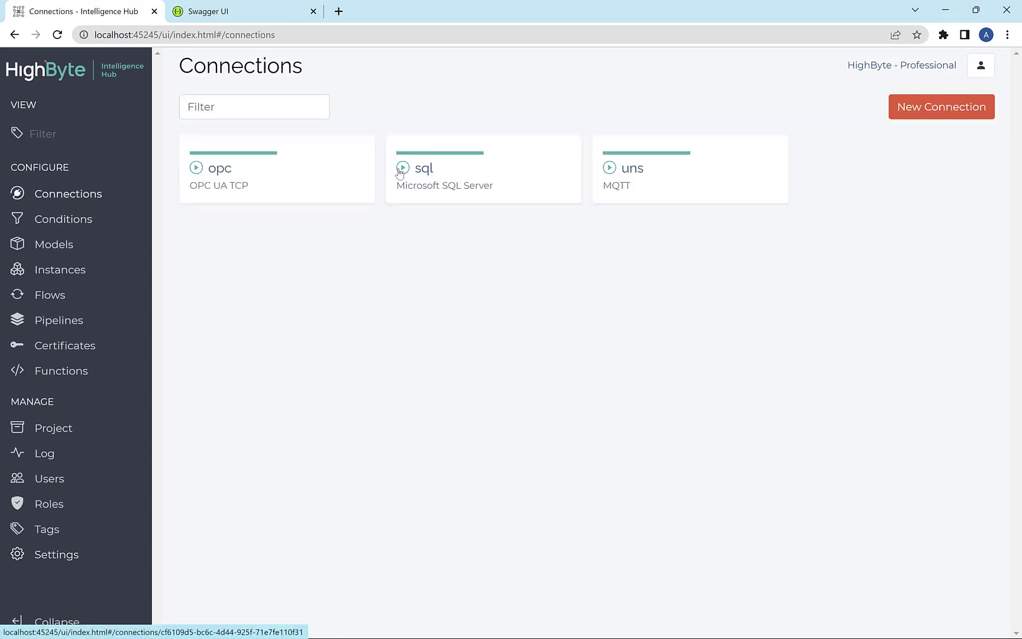
- Open the sql connection's singlePump input and inspect its templated SerialNumber query
left_click(443, 168)
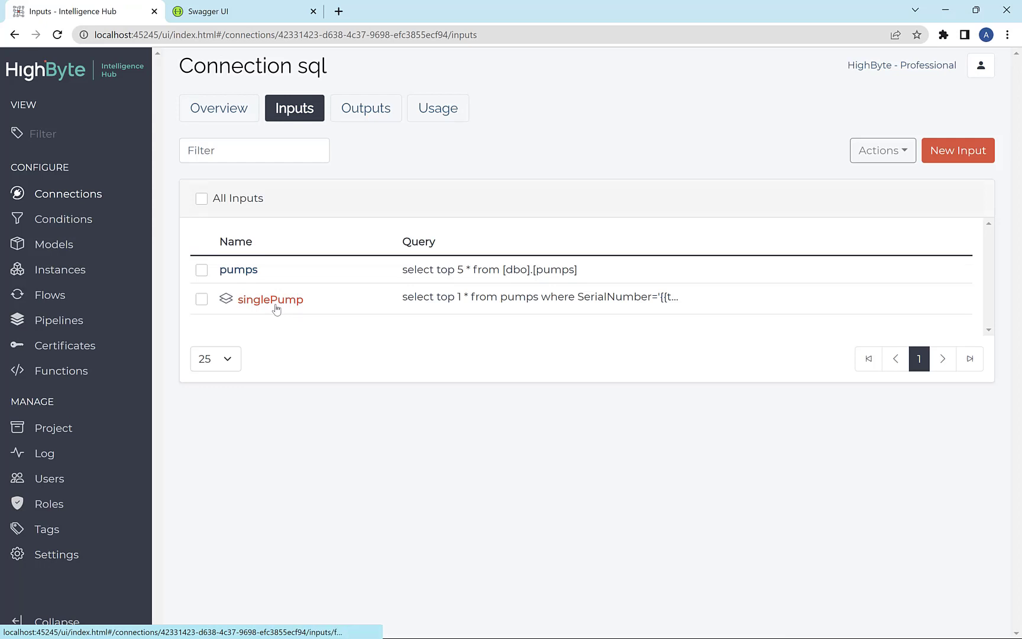
left_click(269, 300)
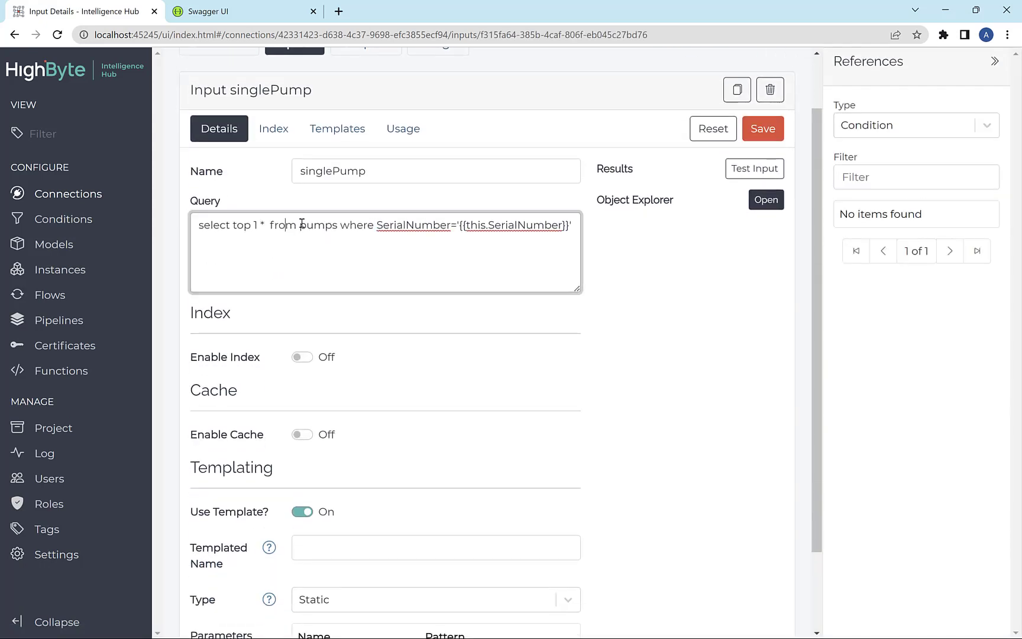
double_click(525, 225)
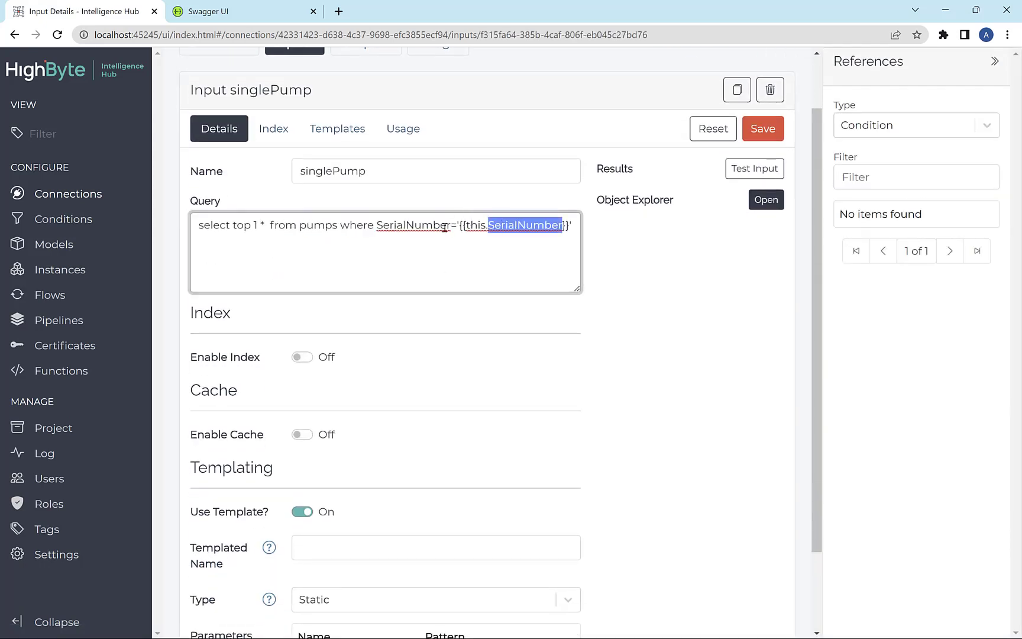
scroll("down", 3)
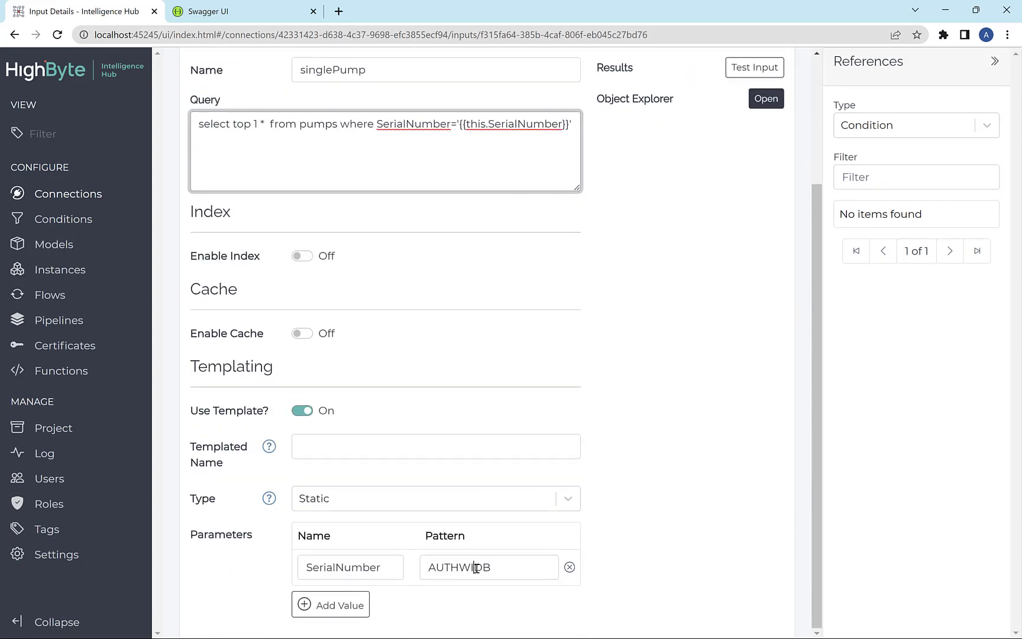
- Test the singlePump input and review the returned AUTHWIDB pump data in full
left_click(754, 67)
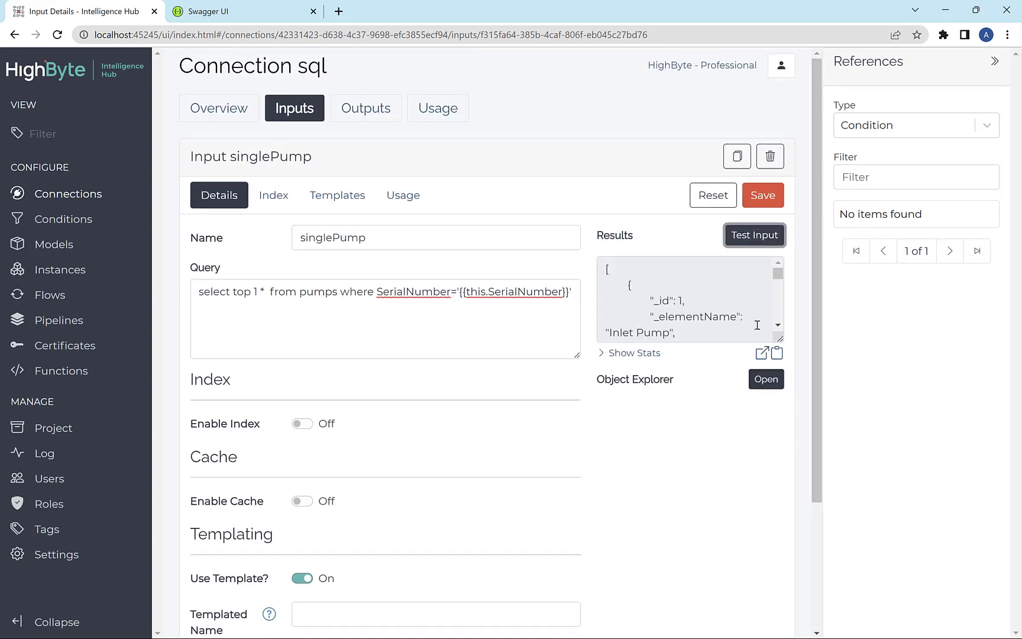
left_click(764, 352)
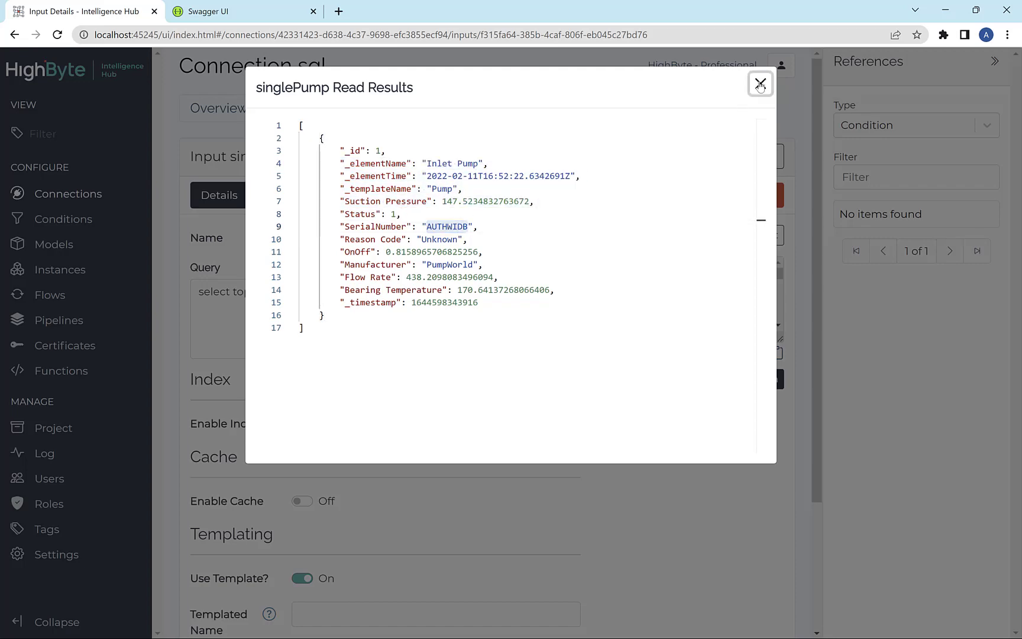
left_click(760, 84)
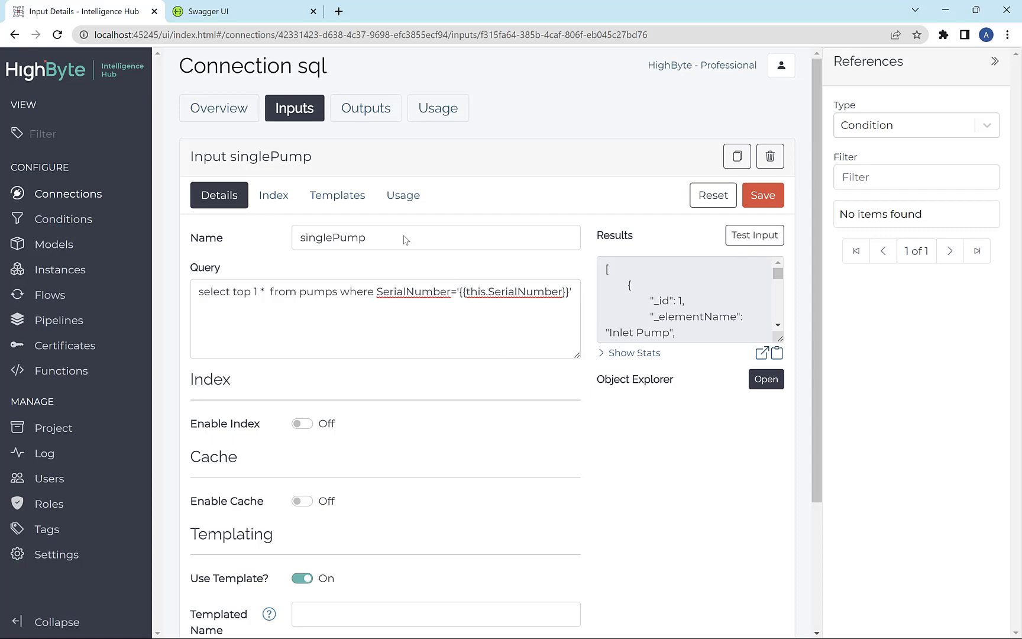
left_click(242, 11)
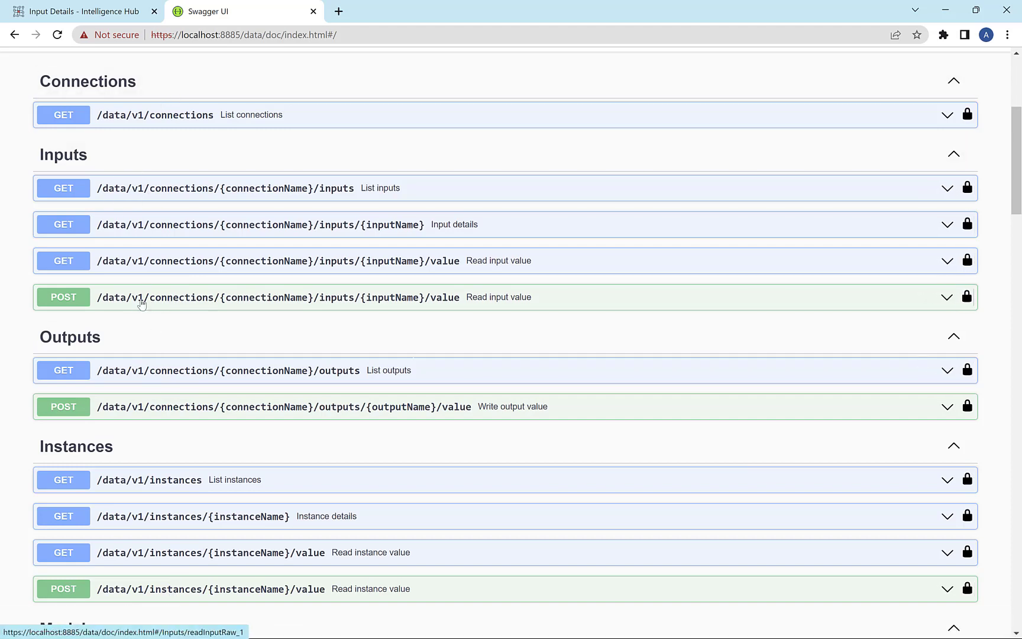
- Target POST /inputs/{inputName}/value at sql/singlePump, replacing serial 1921YDLM with MTF8PDEN
left_click(280, 296)
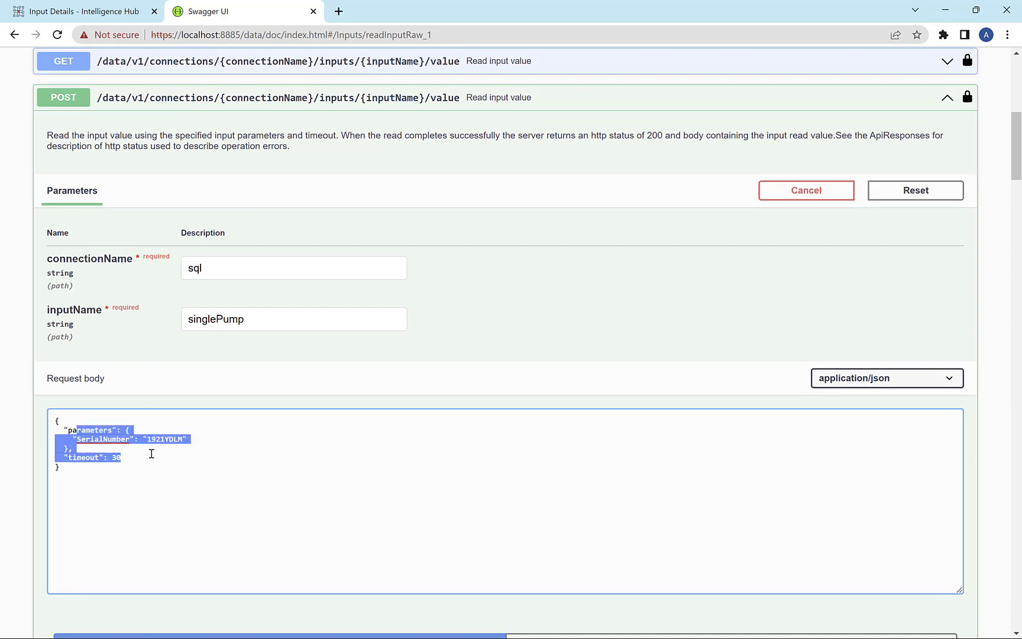
left_click(96, 430)
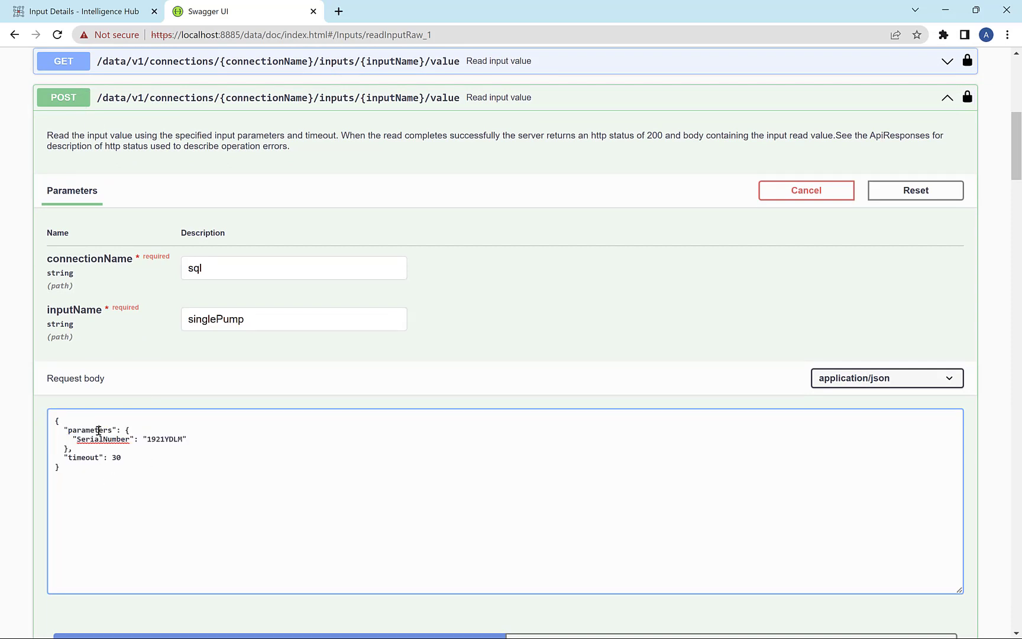
double_click(102, 439)
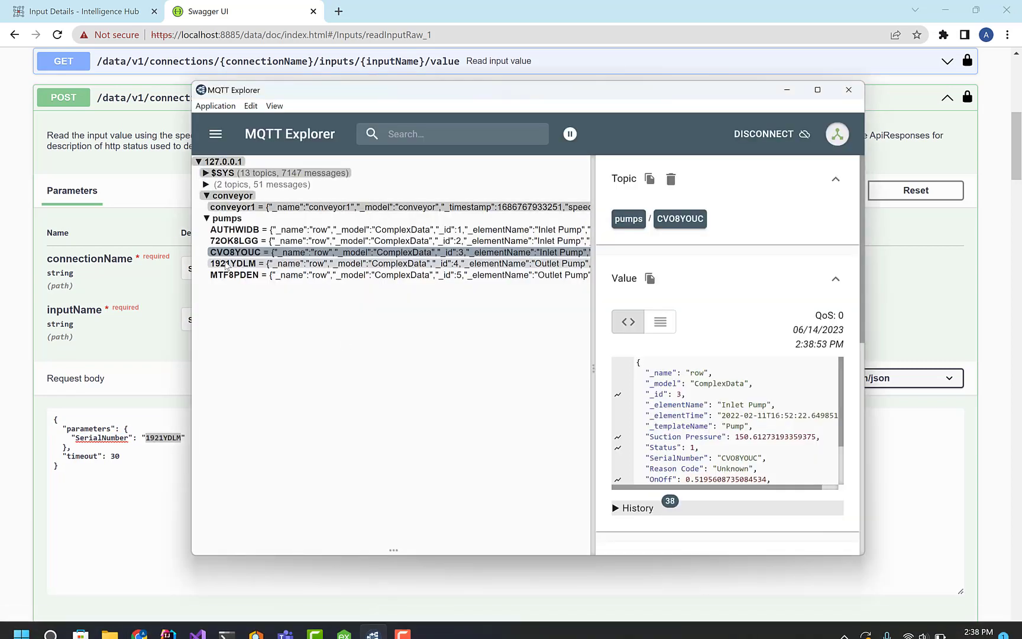
left_click(233, 274)
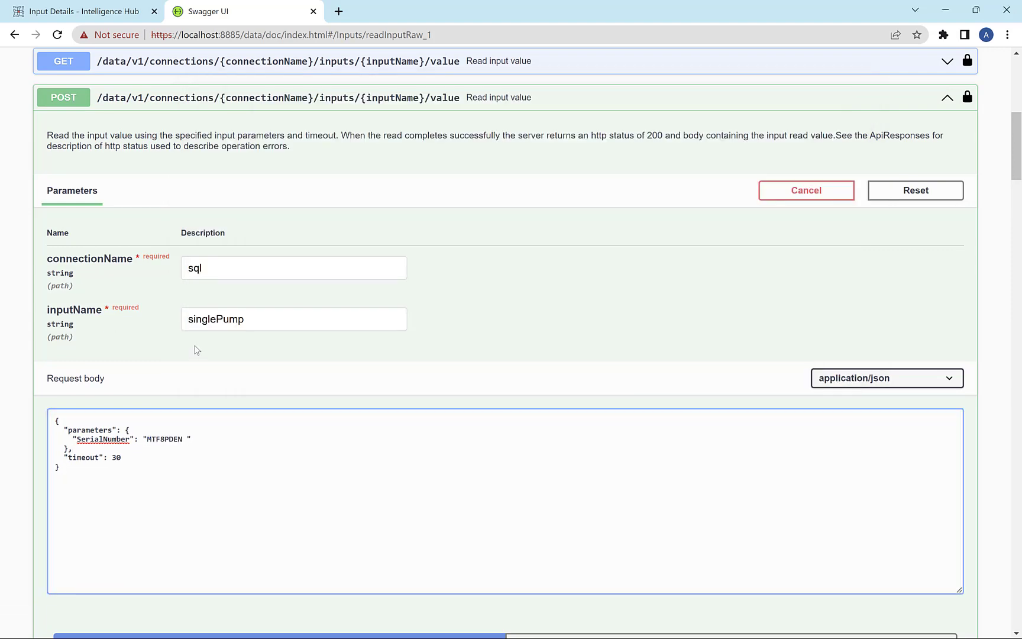
- Execute the MTF8PDEN read and check the 200 response's Outlet Pump data
left_click(279, 376)
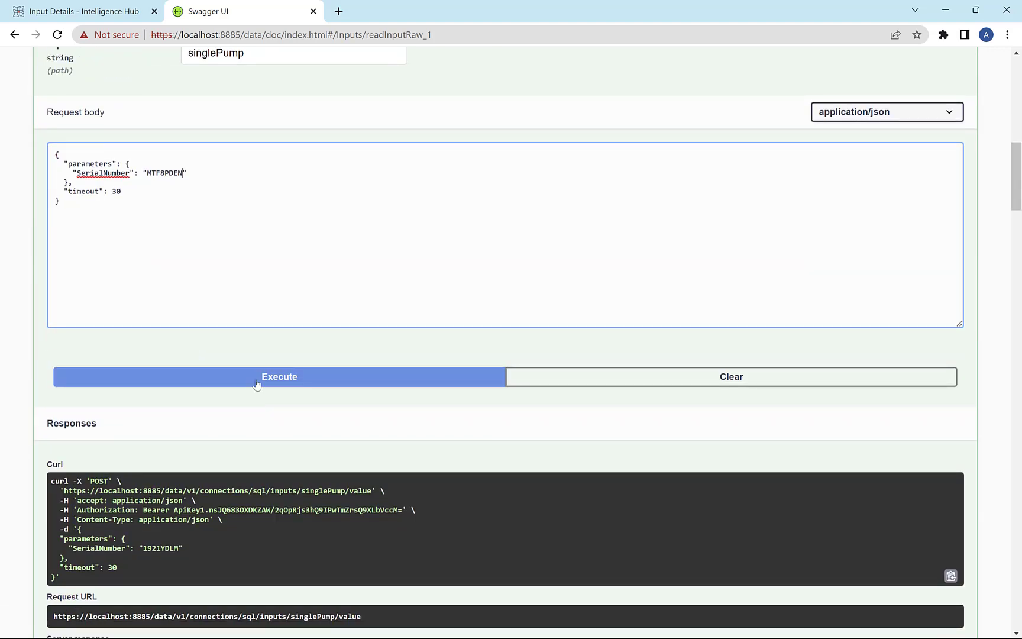
left_click(279, 376)
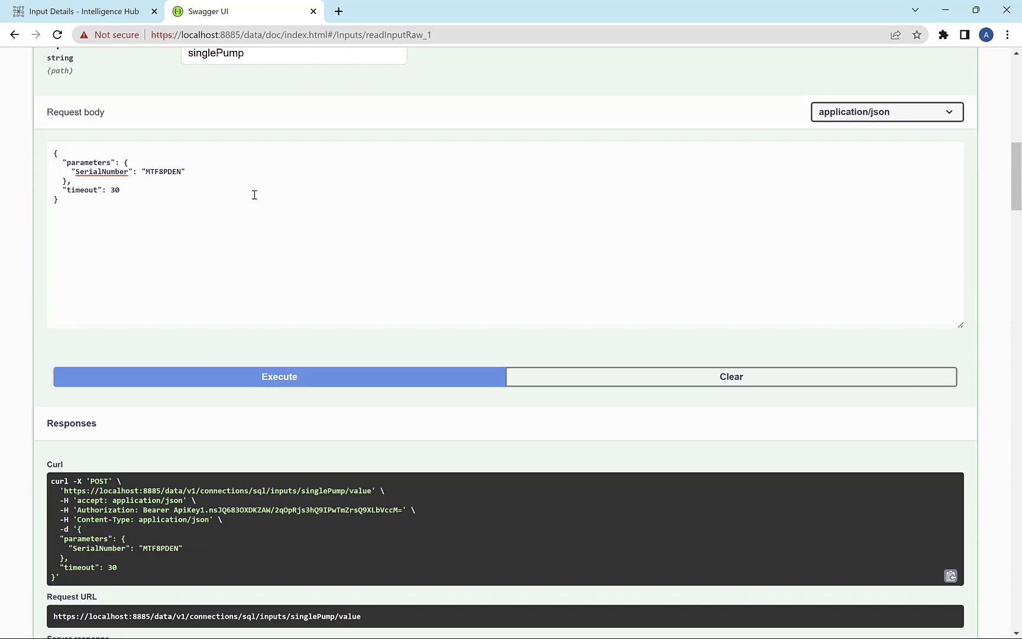
left_click(279, 376)
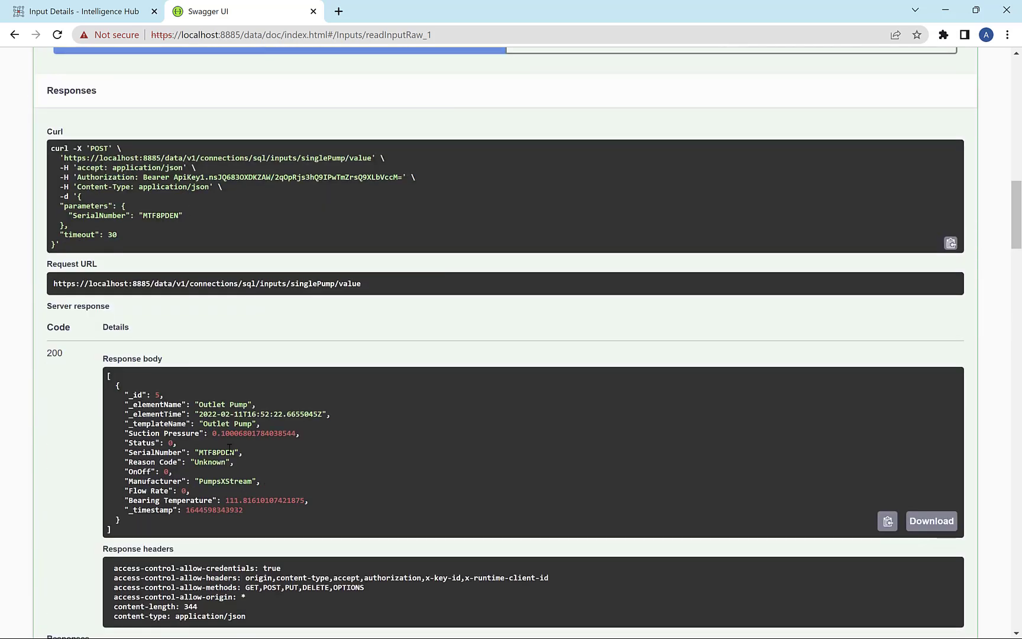
double_click(215, 453)
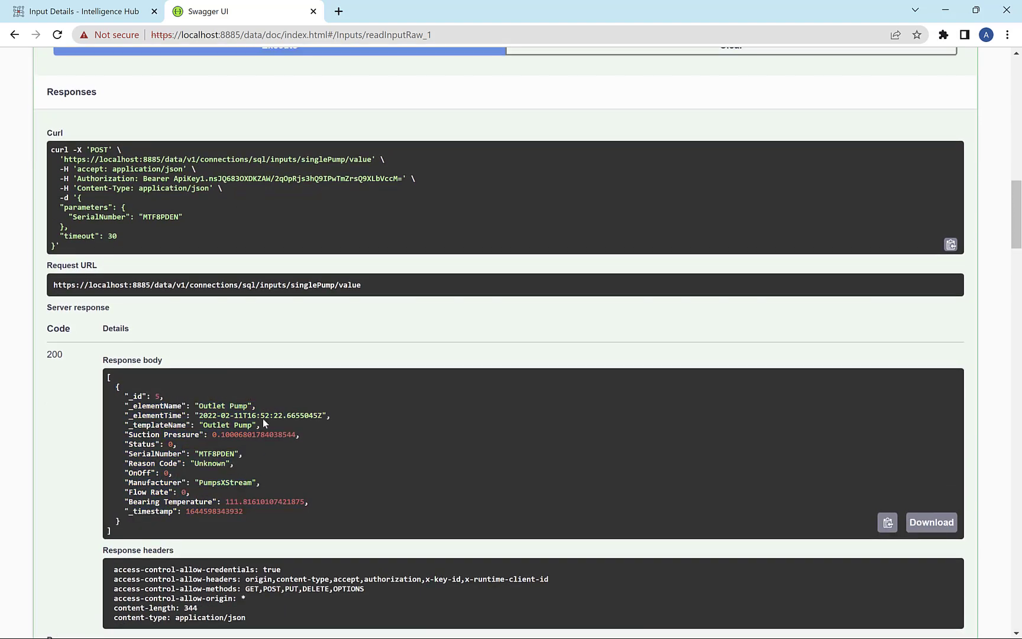
left_click(84, 11)
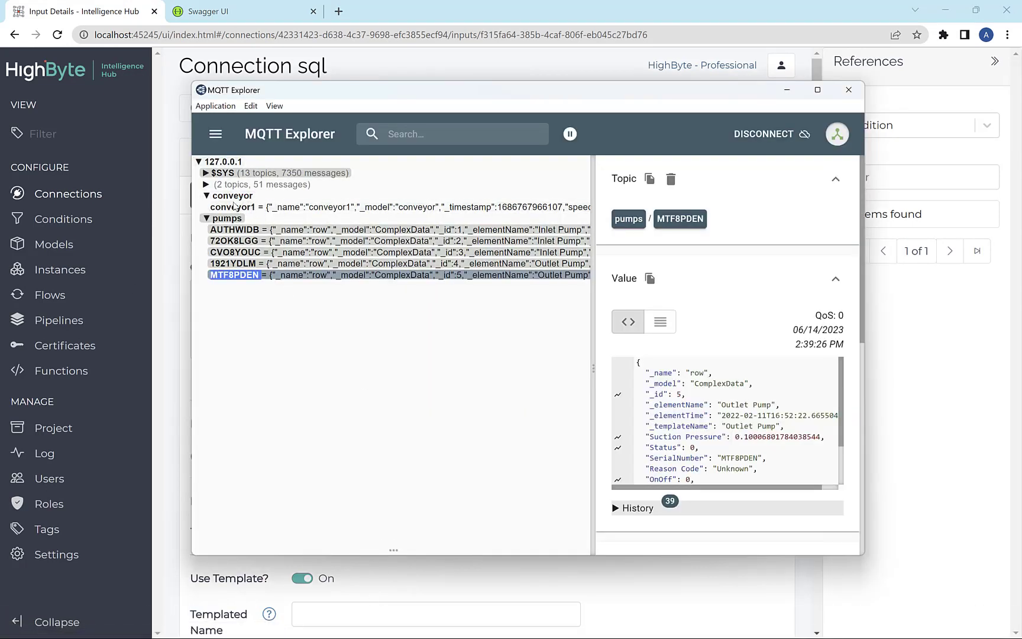
- Compare pumps/MTF8PDEN in MQTT Explorer, then return to the hub's Connections page
left_click(238, 206)
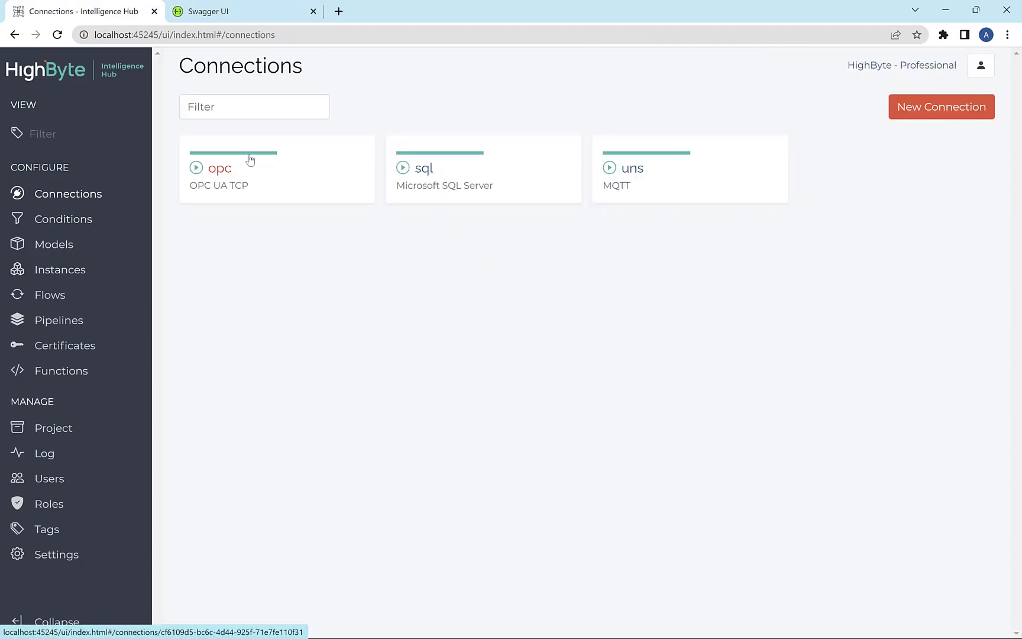
- Open the opc connection's Outputs tab listing Line1_Conveyor1
left_click(220, 168)
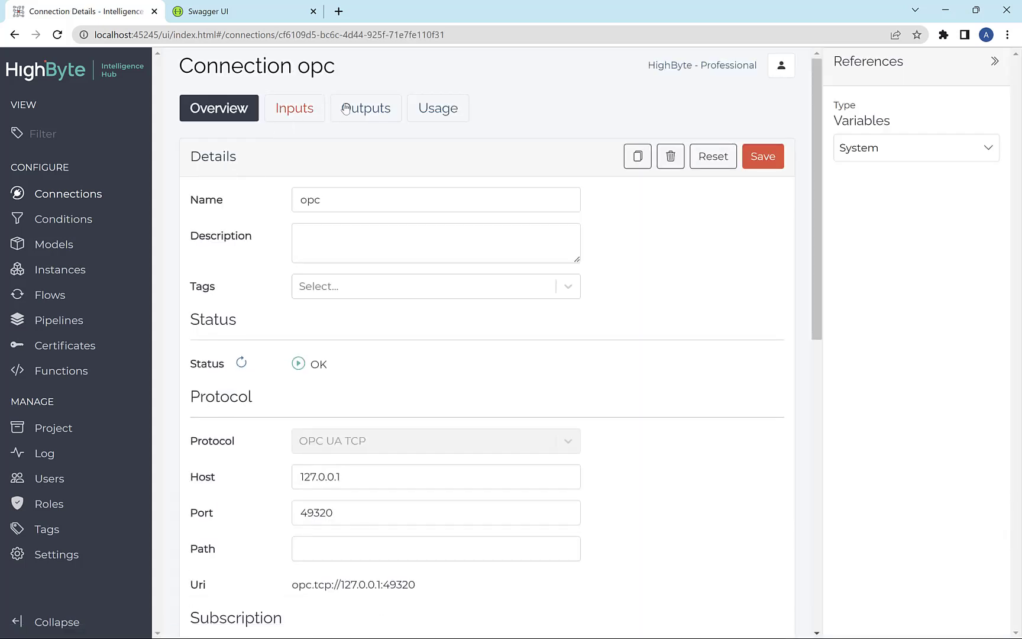
left_click(365, 108)
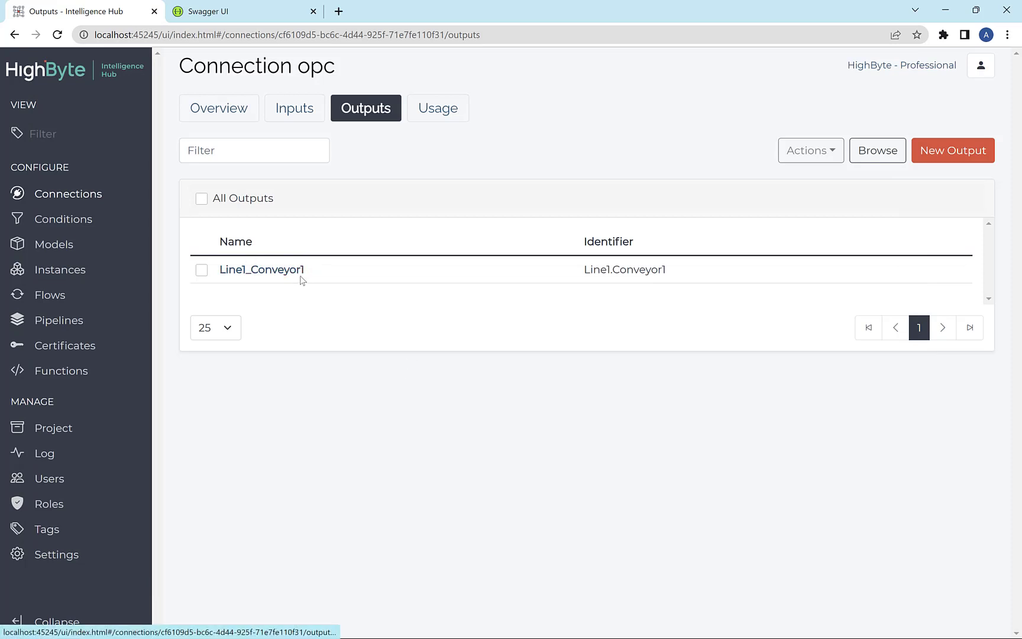
left_click(241, 11)
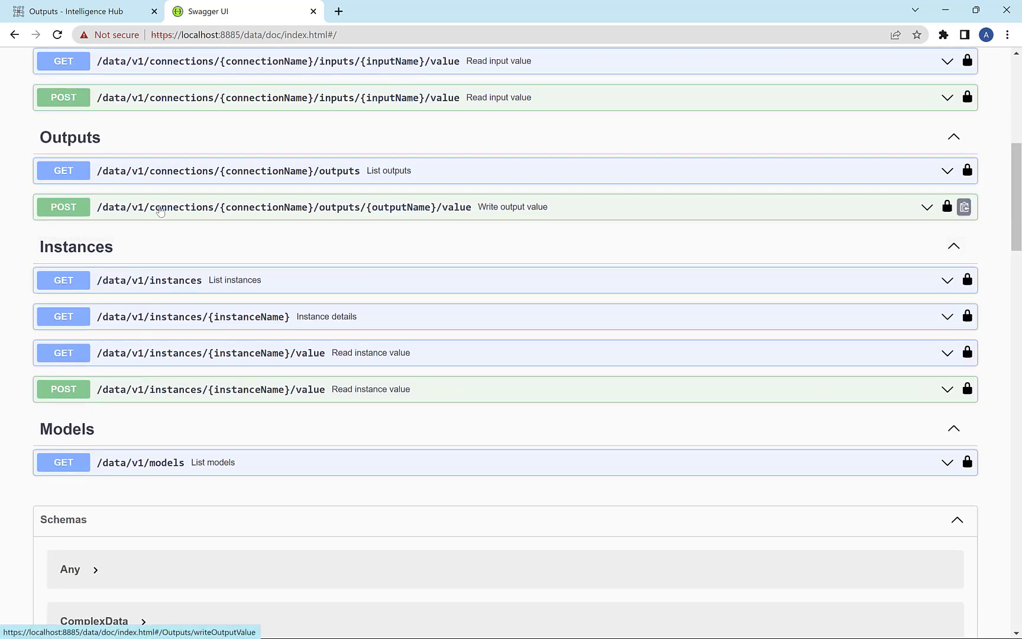
- Execute POST /outputs/{outputName}/value for opc/Line1_Conveyor1 with "on" changed from false to true
left_click(287, 206)
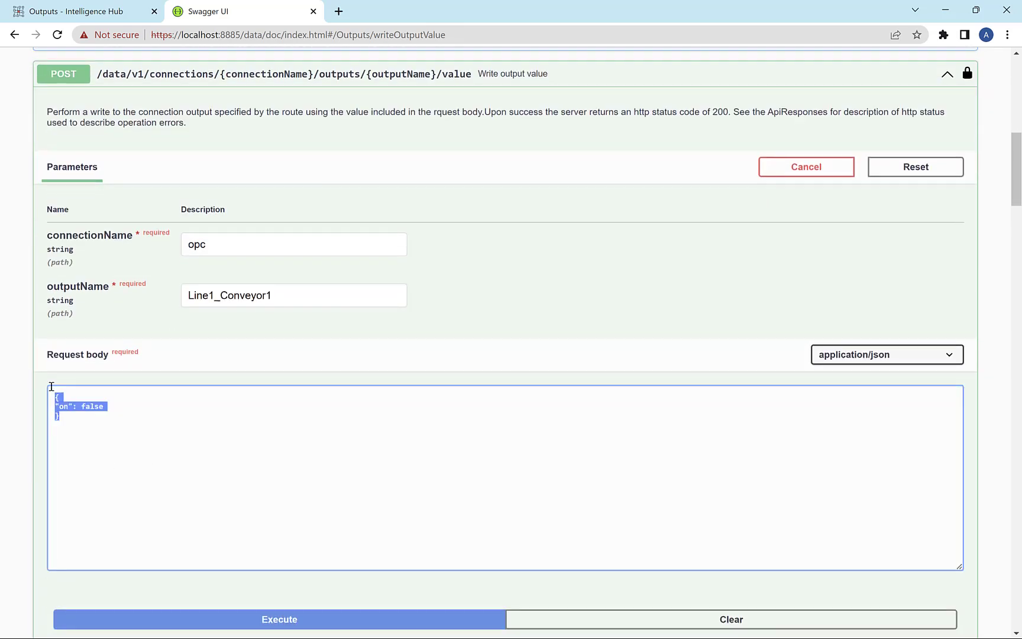
left_click(103, 423)
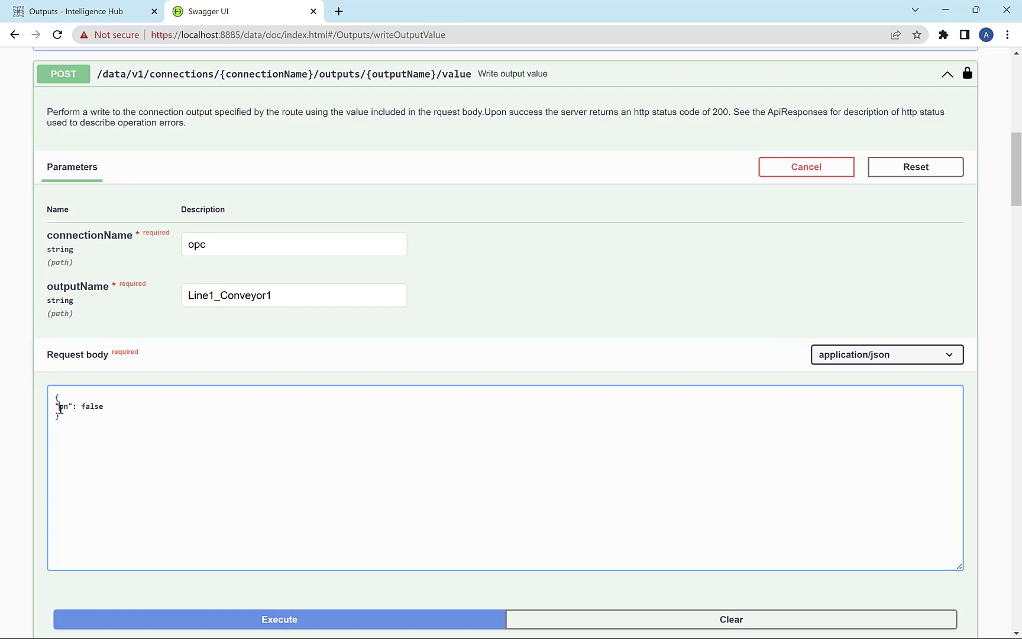
double_click(62, 406)
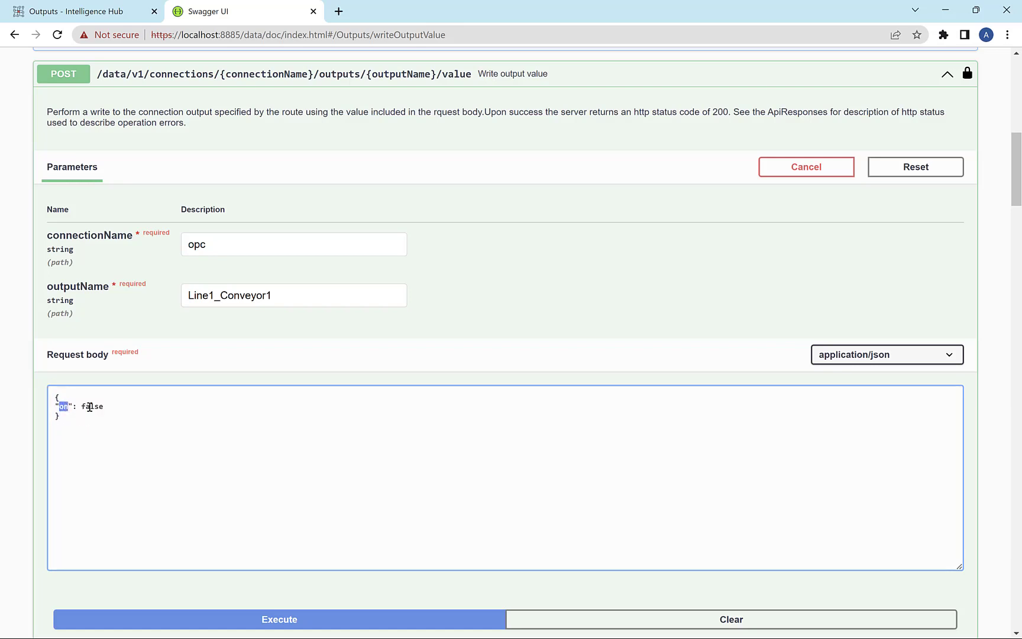
left_click(373, 623)
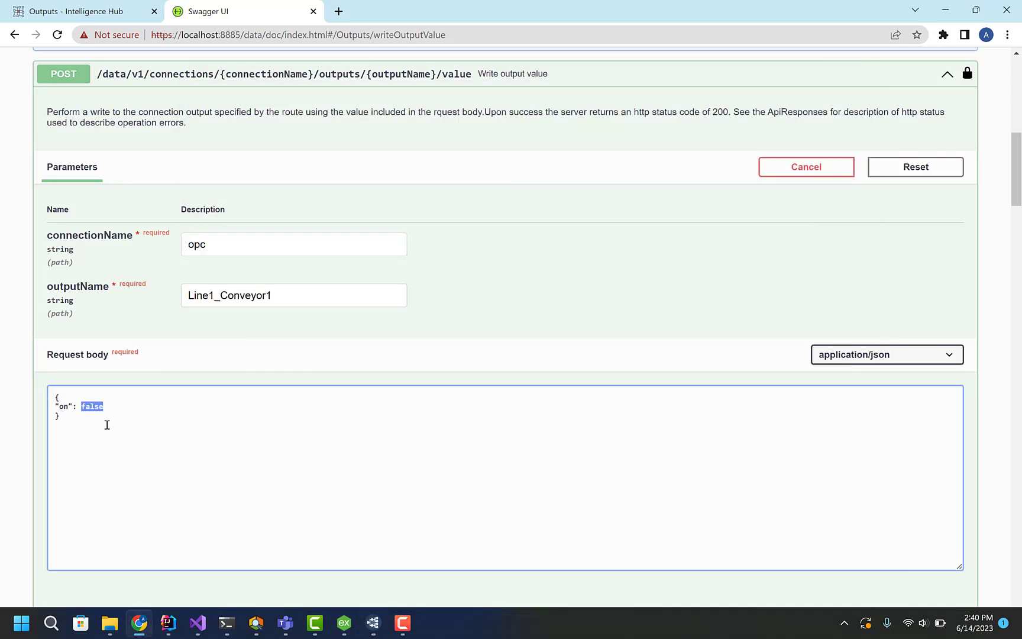
type("true")
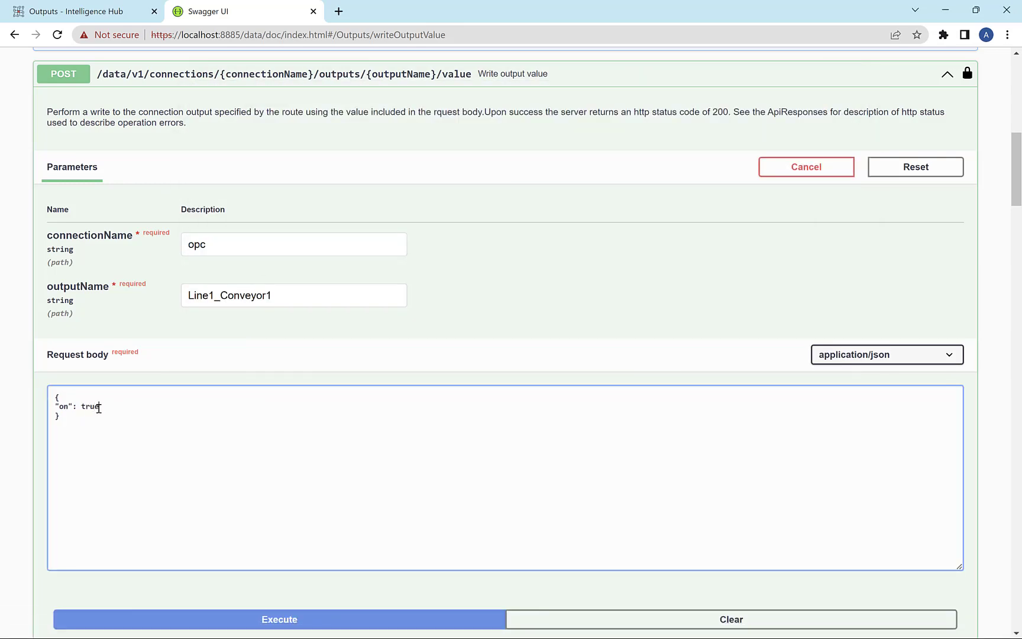
left_click(278, 619)
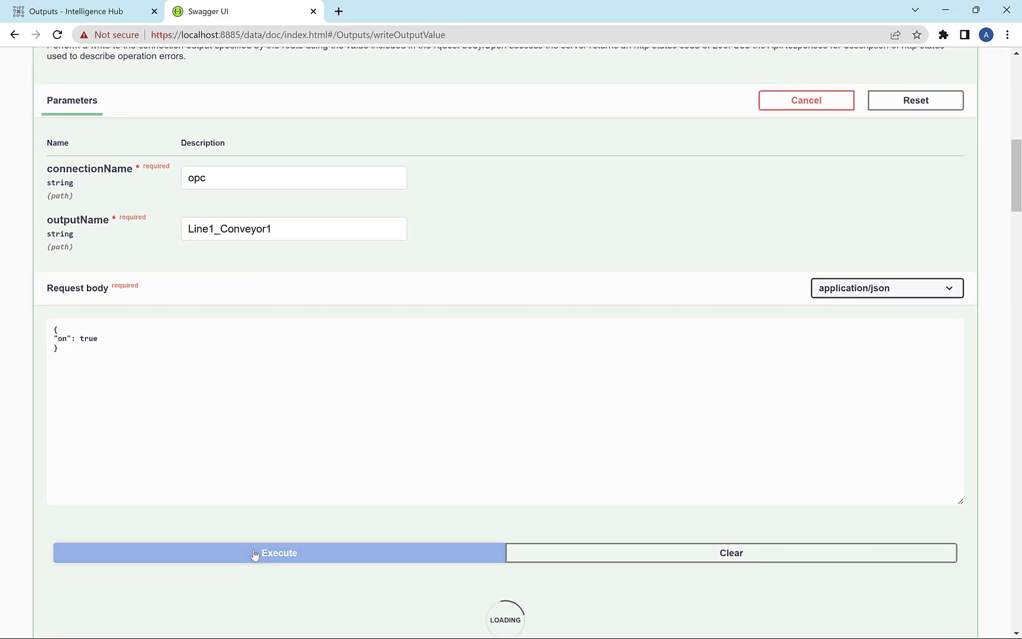
left_click(279, 552)
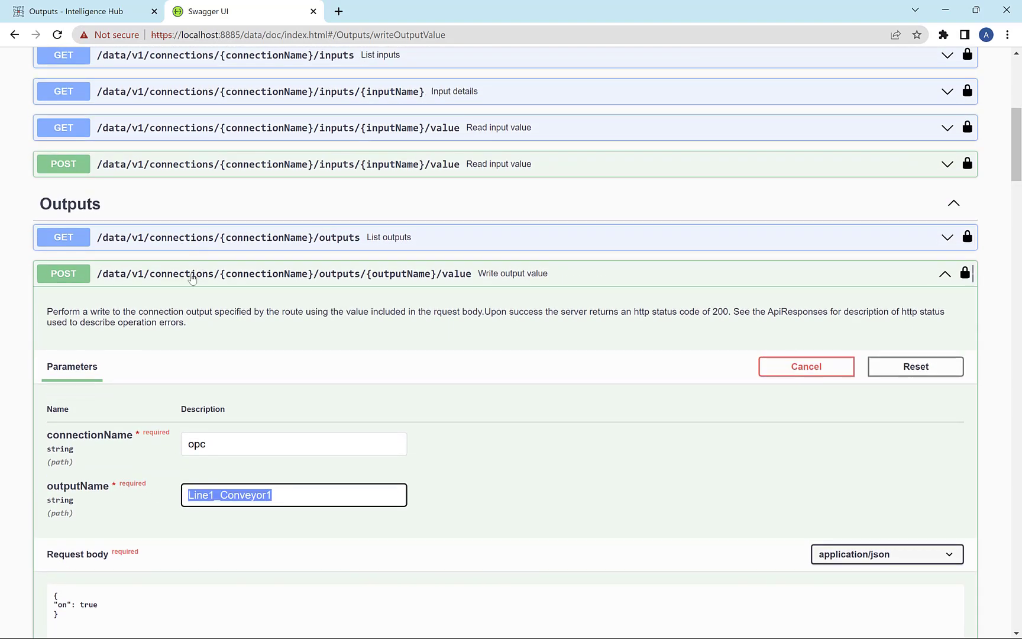
mouse_move(315, 448)
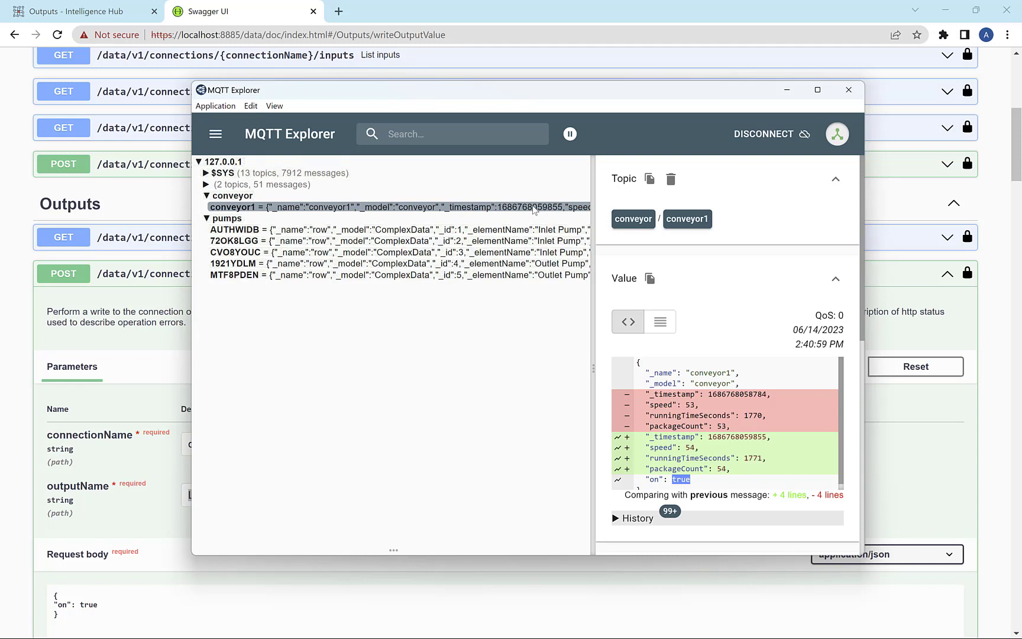
mouse_move(421, 462)
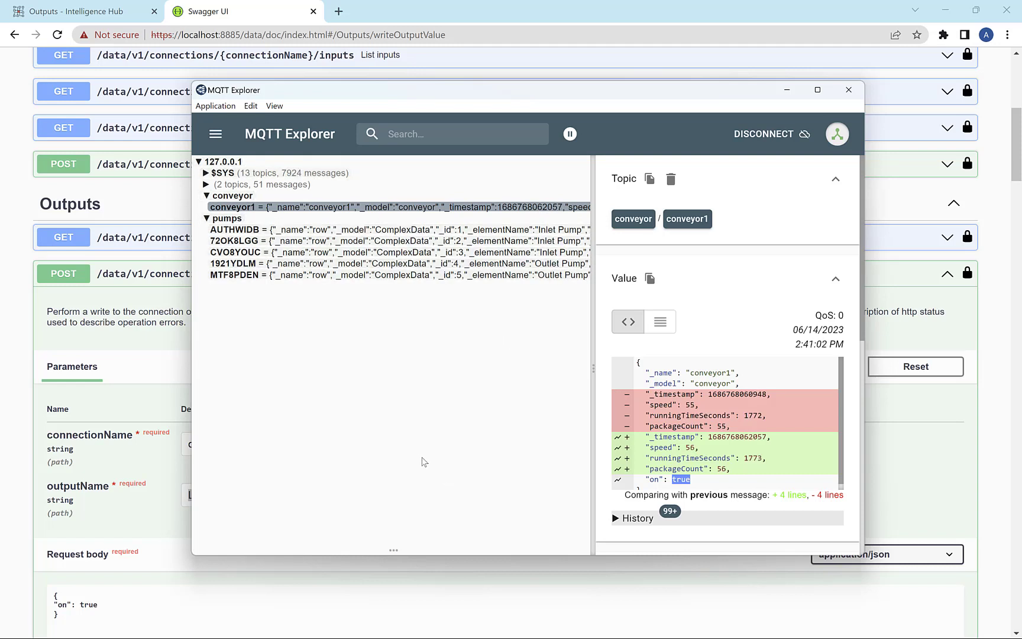